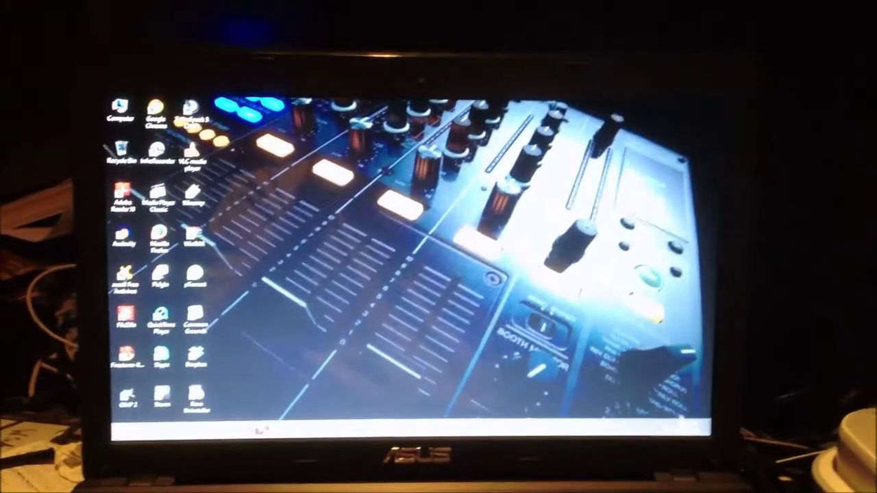
# Step: Switch from the desktop to the Start screen with its app tiles using the Windows key
pyautogui.press('Super')
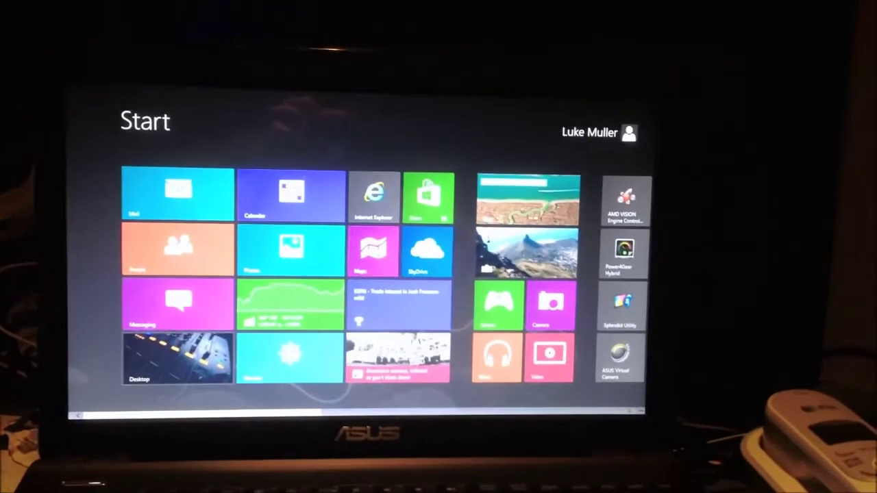